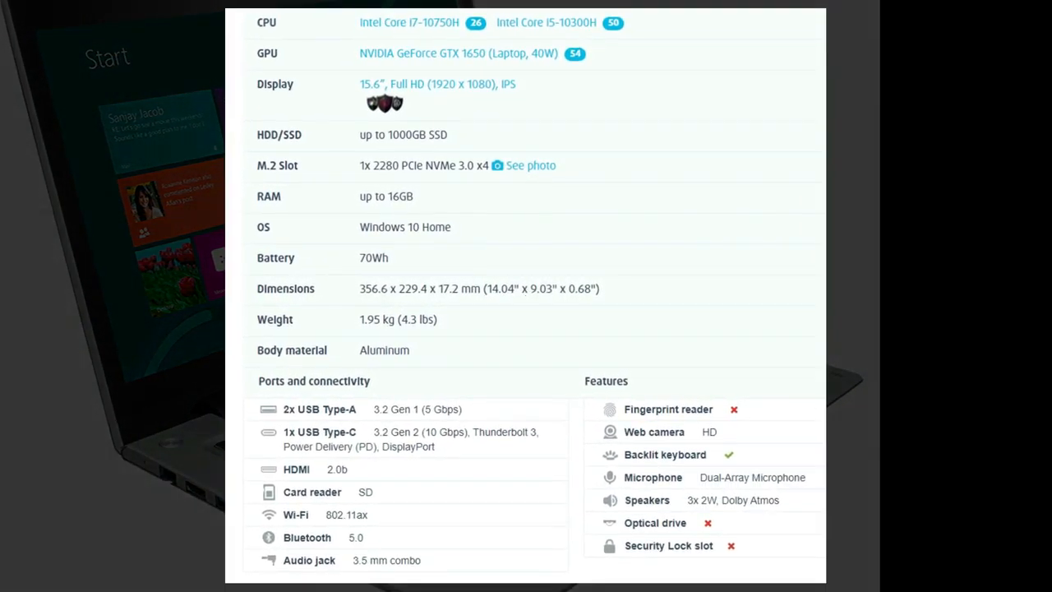
{"action": "scroll", "scroll_direction": "down", "scroll_amount": 3}
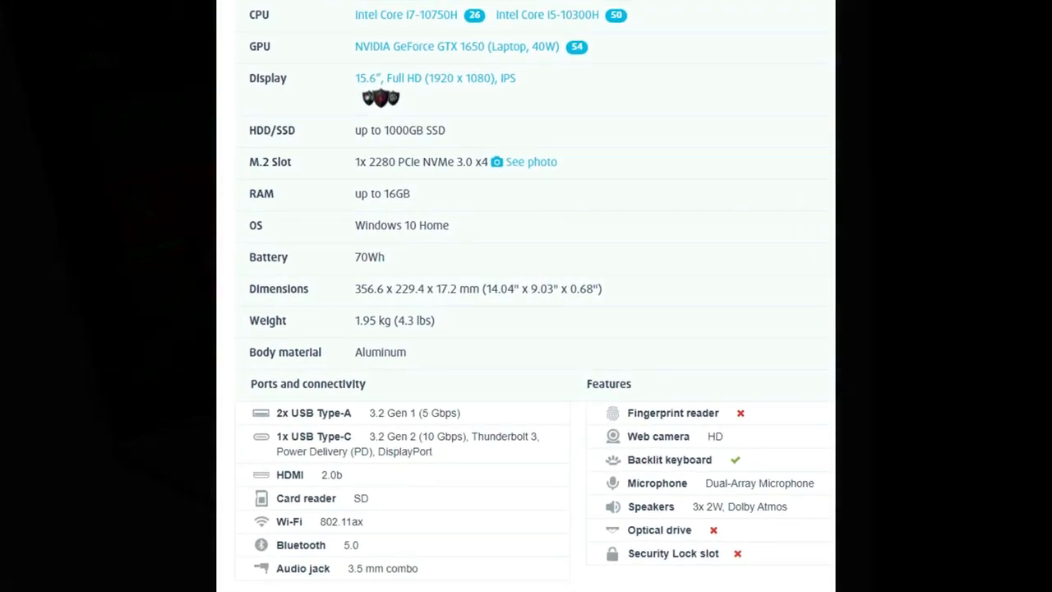